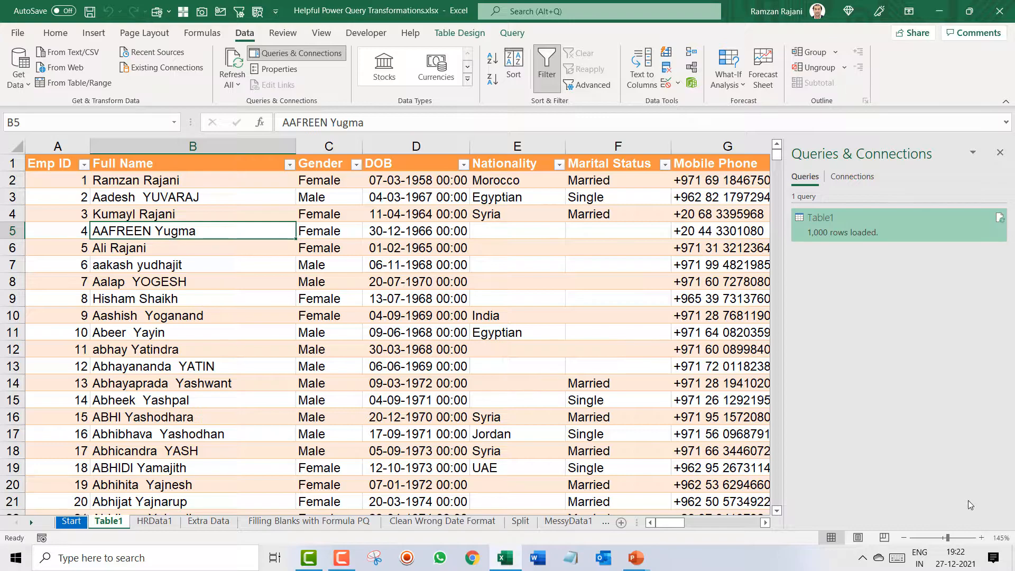
{"action": "mouse_move", "coordinate": [232, 210]}
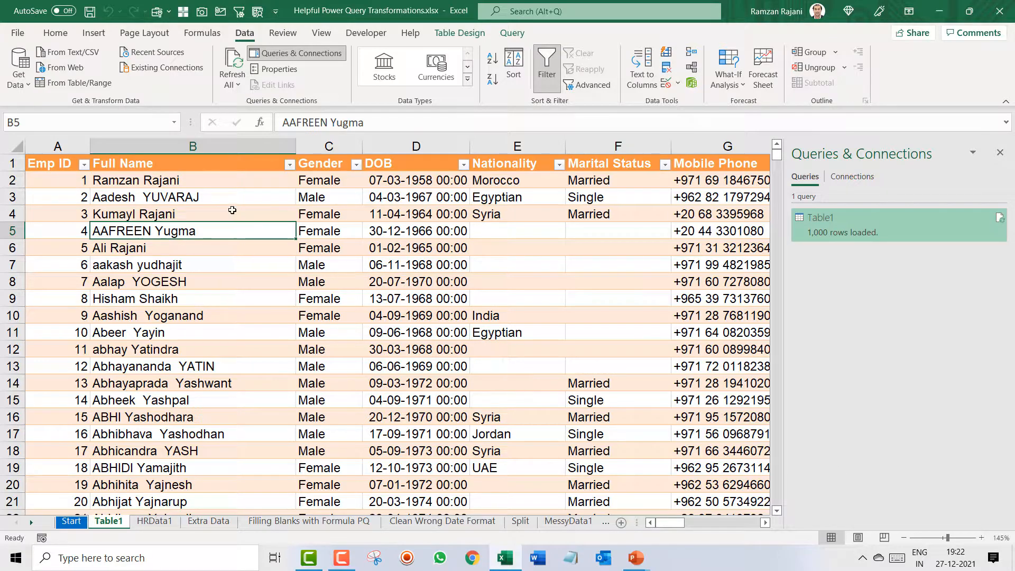
Create query Table1_2 from the employee table via From Table/Range and select the Full Name column.
{"action": "left_click", "coordinate": [416, 264]}
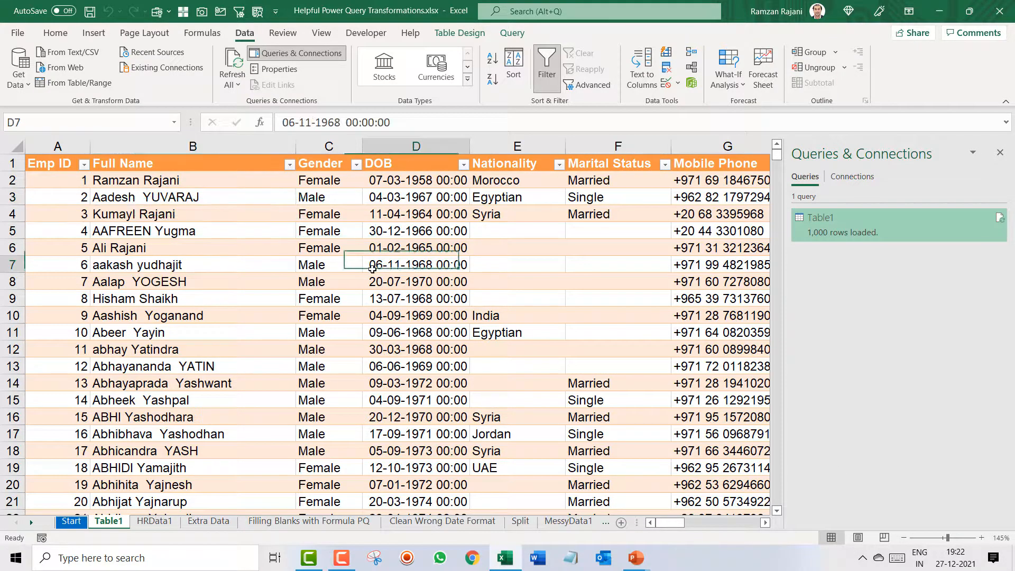
{"action": "left_click", "coordinate": [192, 214]}
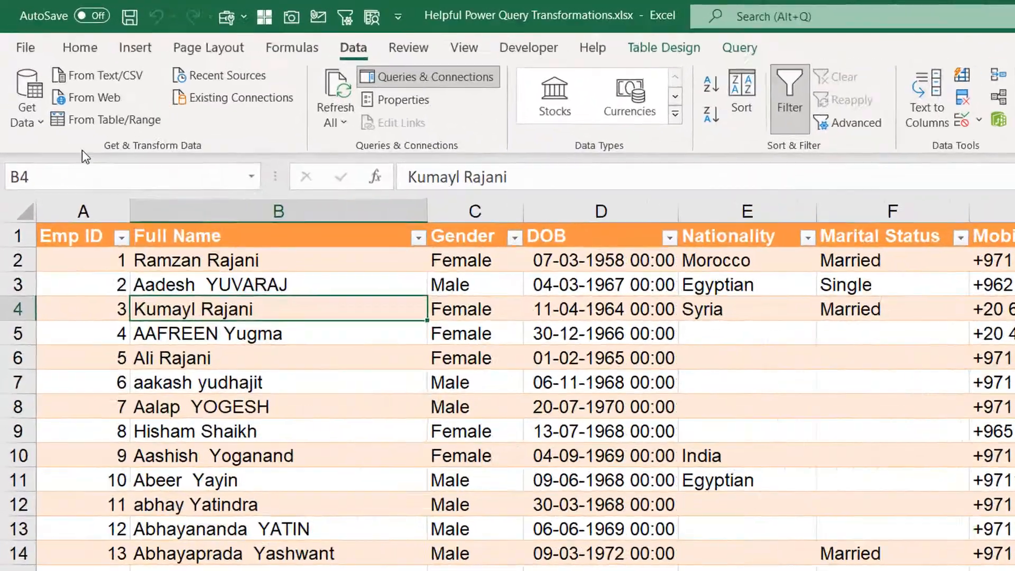
{"action": "mouse_move", "coordinate": [114, 120]}
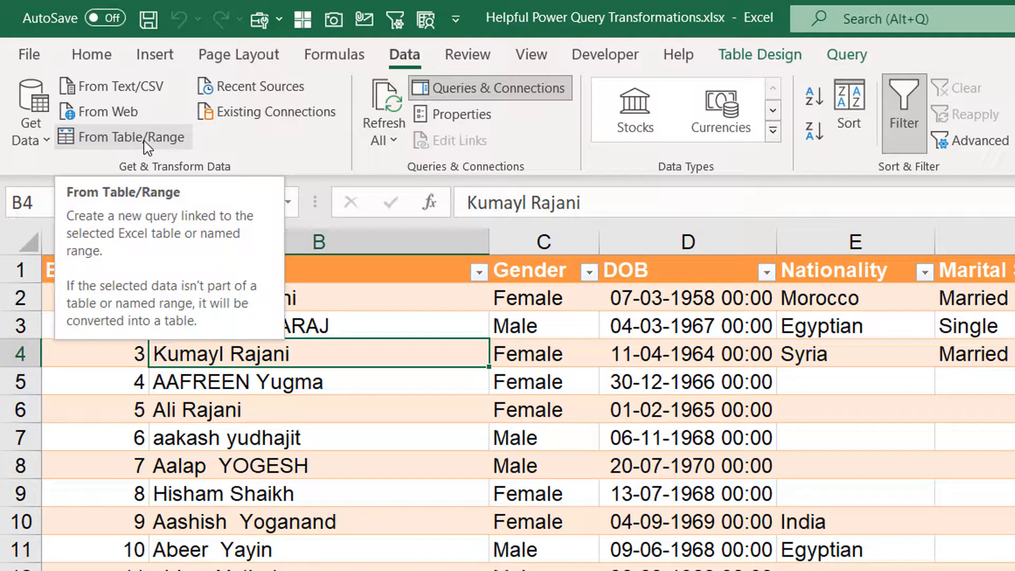
{"action": "mouse_move", "coordinate": [159, 234]}
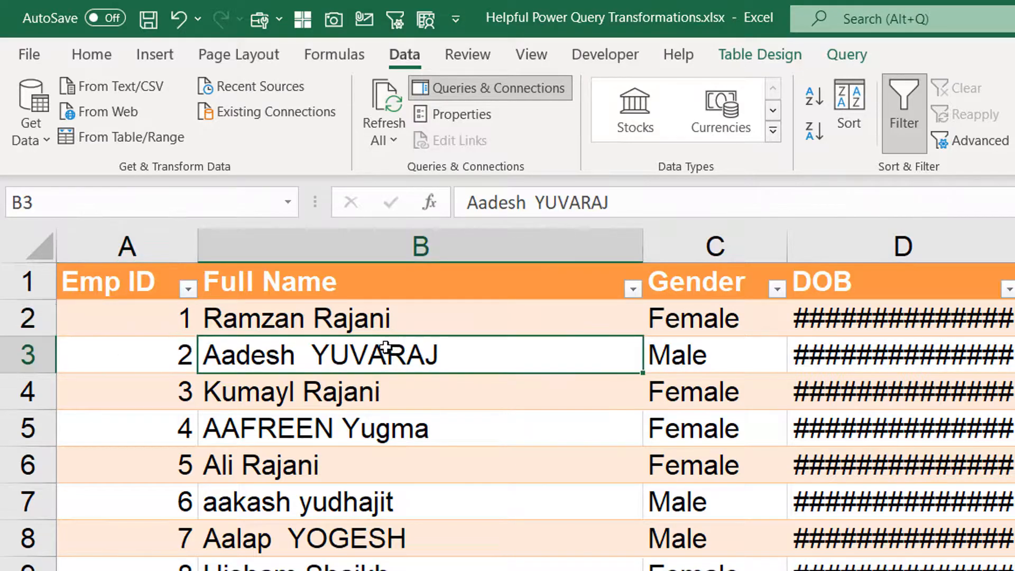
{"action": "mouse_move", "coordinate": [262, 363]}
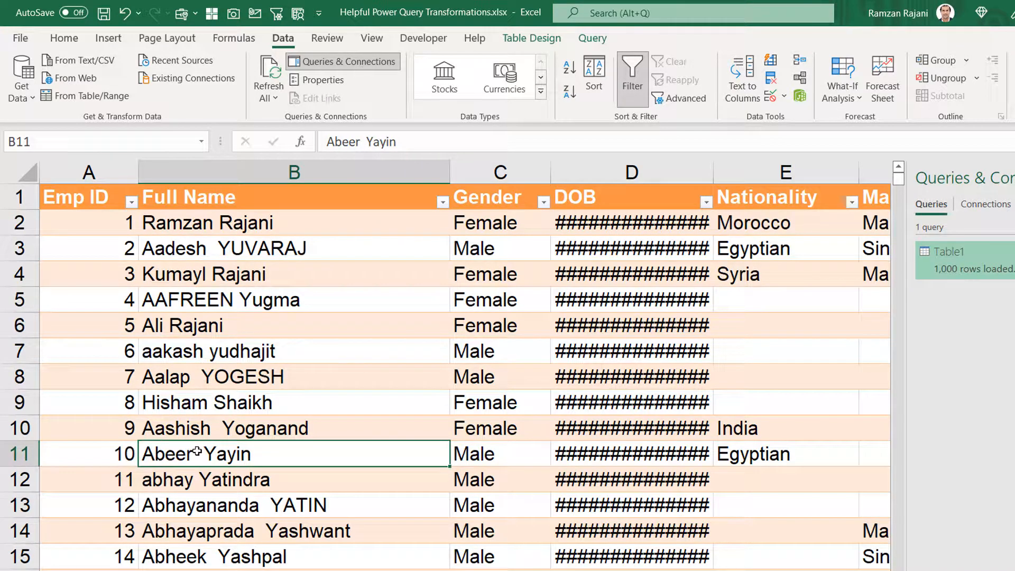
{"action": "left_click", "coordinate": [294, 505]}
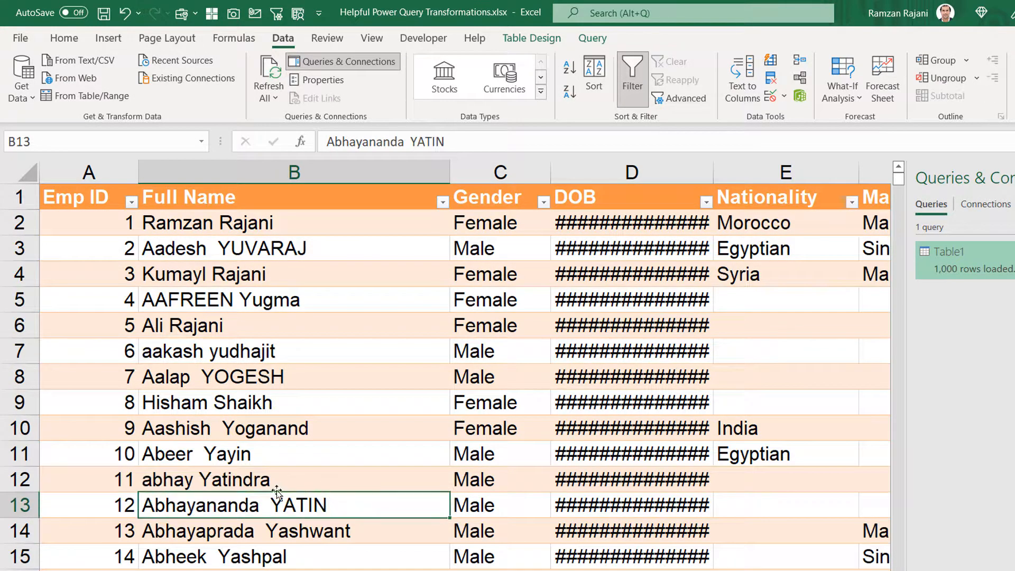
{"action": "mouse_move", "coordinate": [336, 507]}
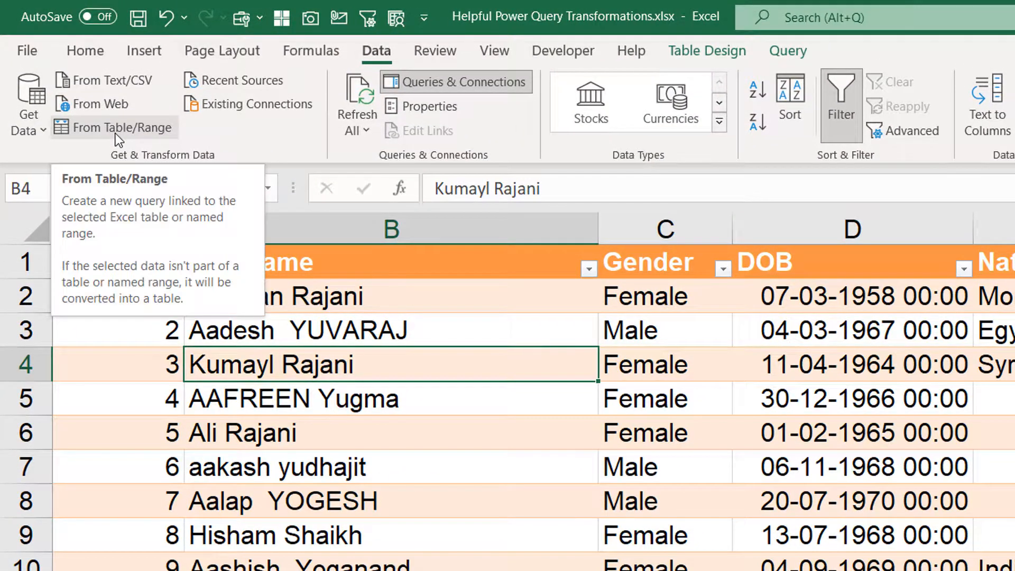
{"action": "left_click", "coordinate": [114, 127]}
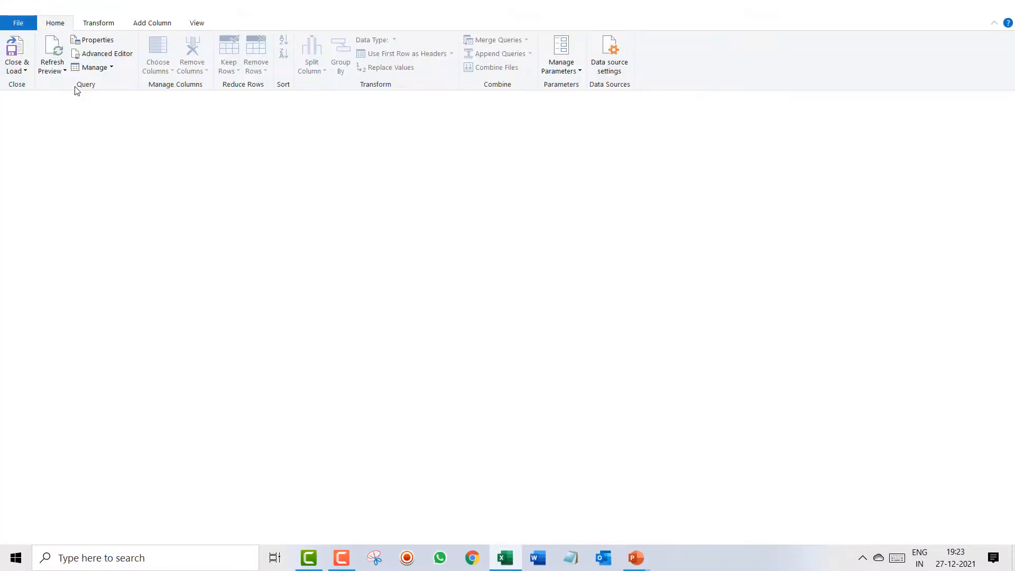
{"action": "mouse_move", "coordinate": [408, 259]}
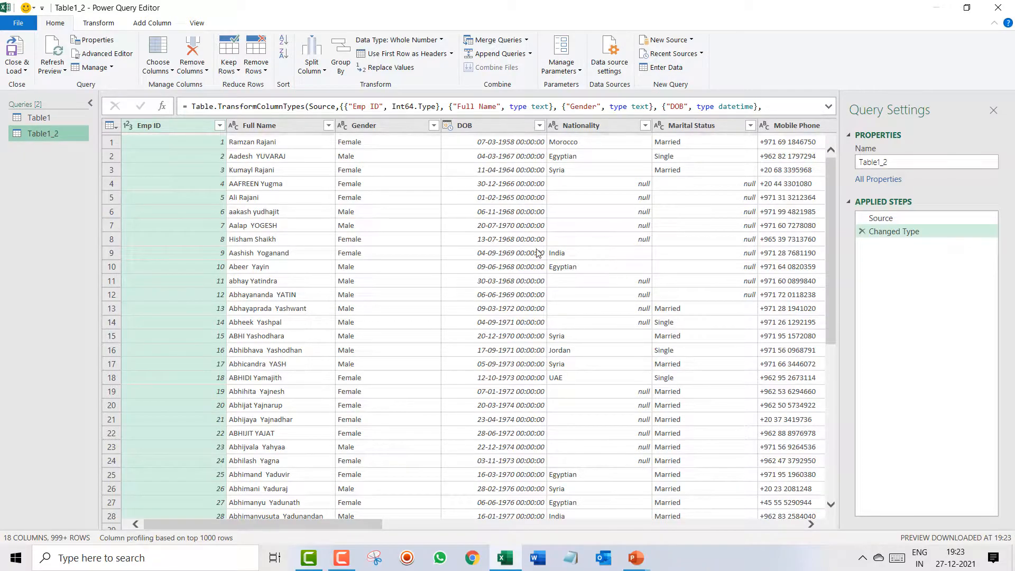
{"action": "left_click", "coordinate": [251, 142]}
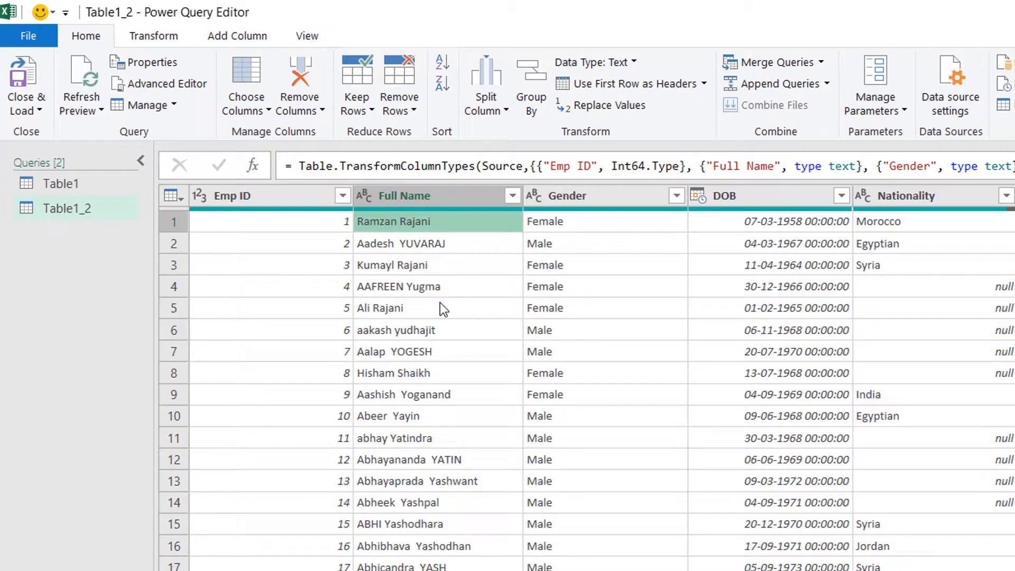
{"action": "mouse_move", "coordinate": [423, 196]}
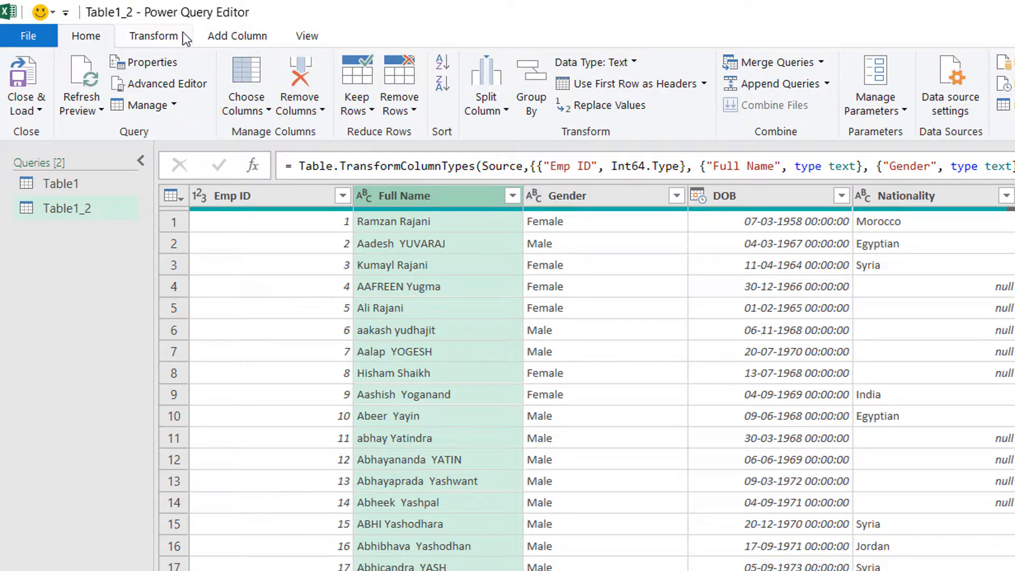
Apply Format > Capitalize Each Word to the Full Name column from the Transform ribbon.
{"action": "left_click", "coordinate": [154, 36]}
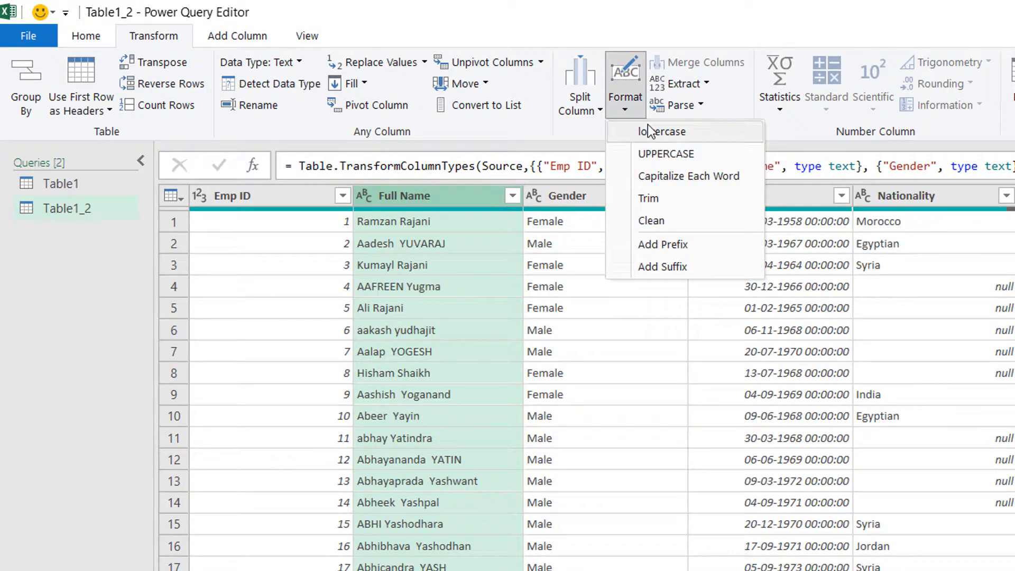
{"action": "mouse_move", "coordinate": [717, 146]}
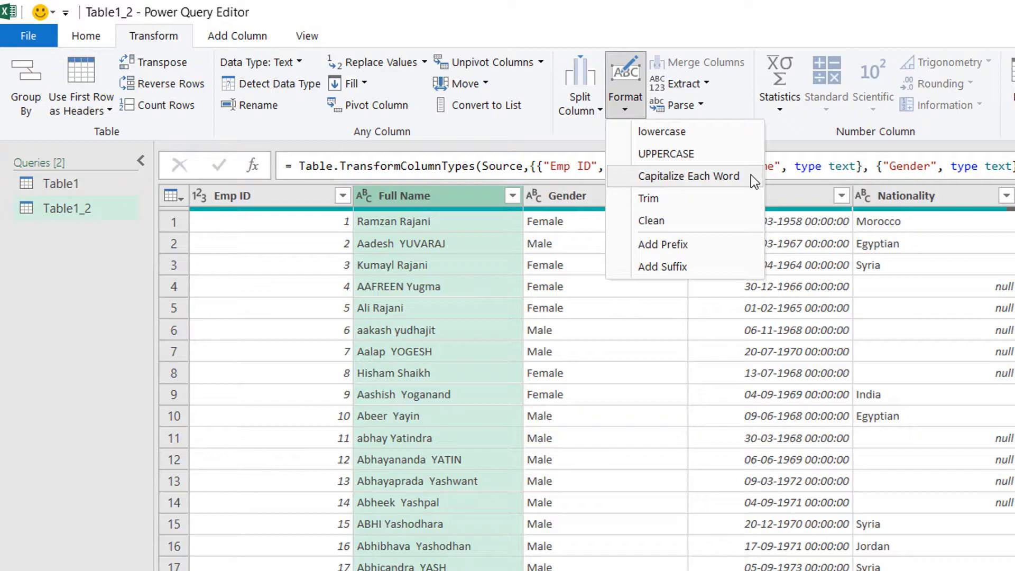
{"action": "mouse_move", "coordinate": [711, 176]}
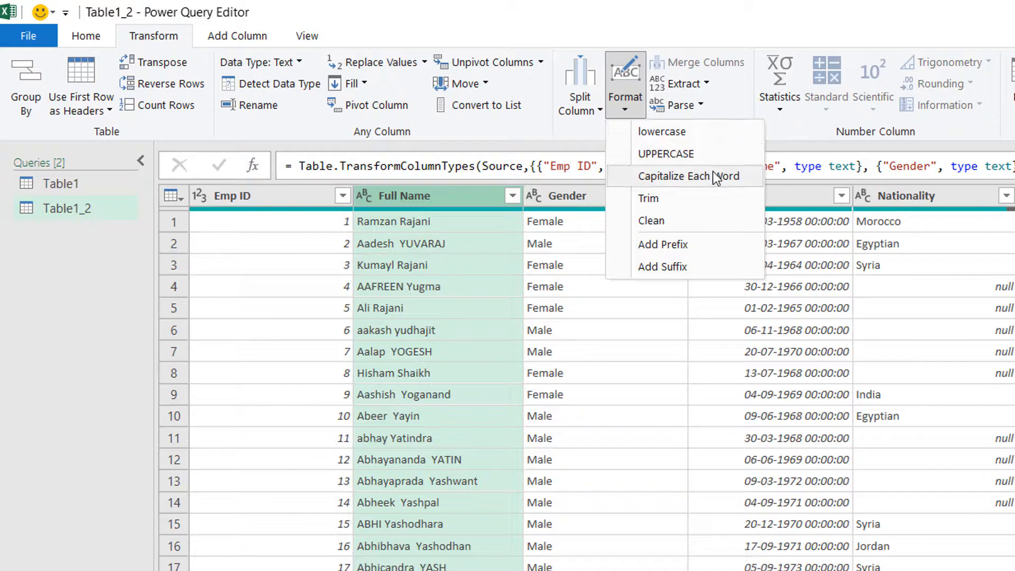
{"action": "mouse_move", "coordinate": [692, 177]}
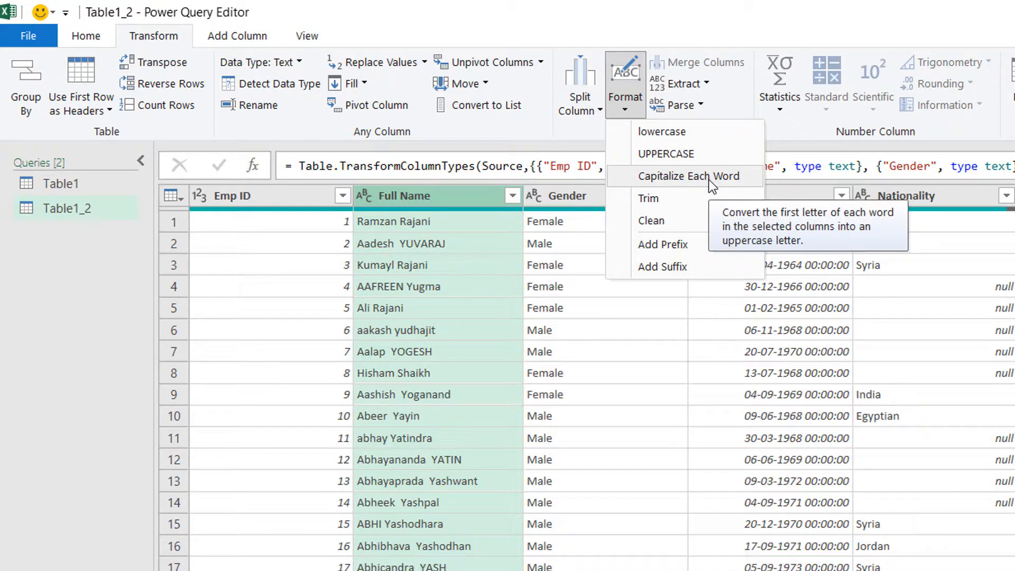
{"action": "left_click", "coordinate": [689, 177]}
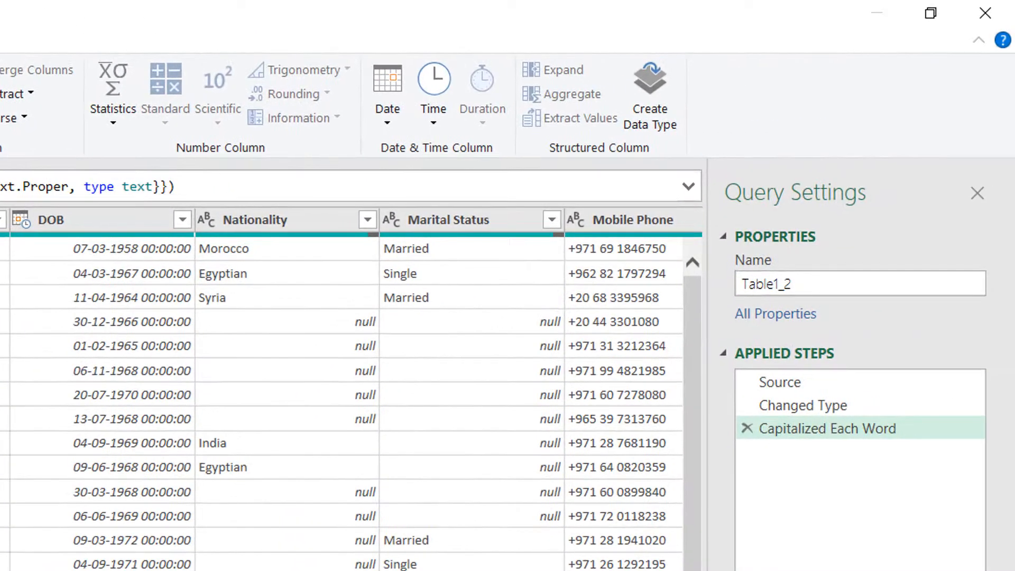
{"action": "mouse_move", "coordinate": [812, 455]}
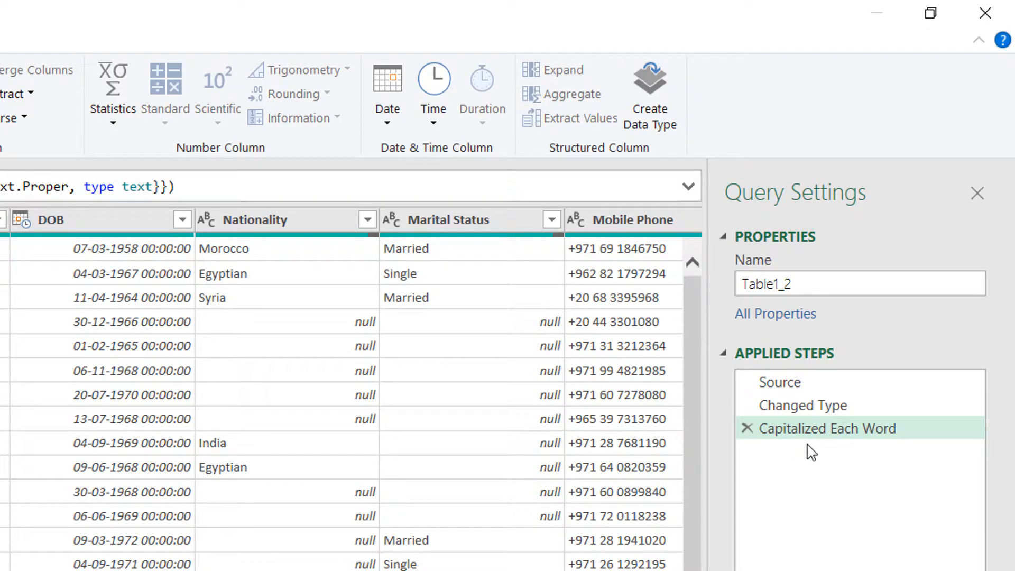
{"action": "mouse_move", "coordinate": [884, 450]}
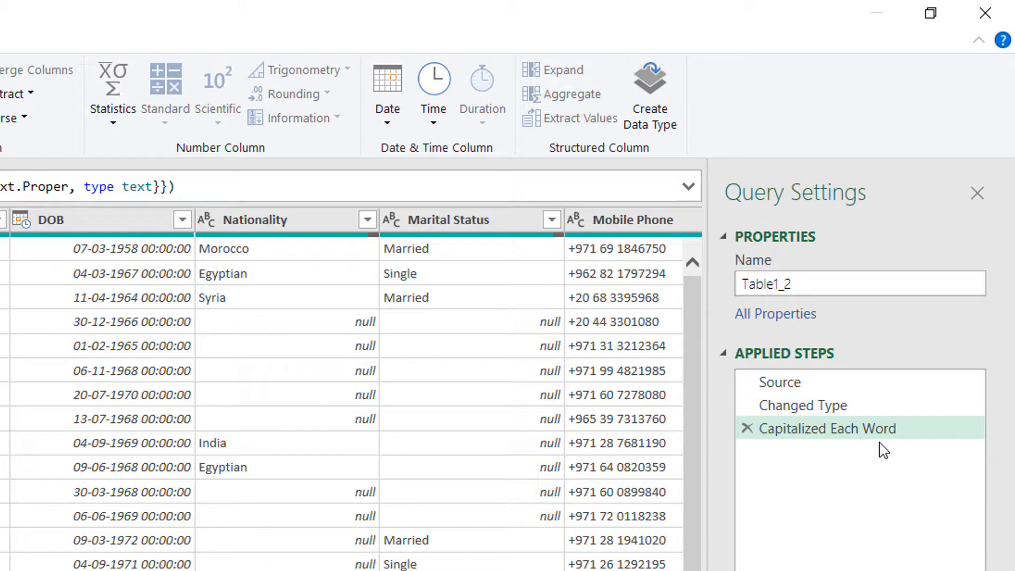
{"action": "mouse_move", "coordinate": [704, 304]}
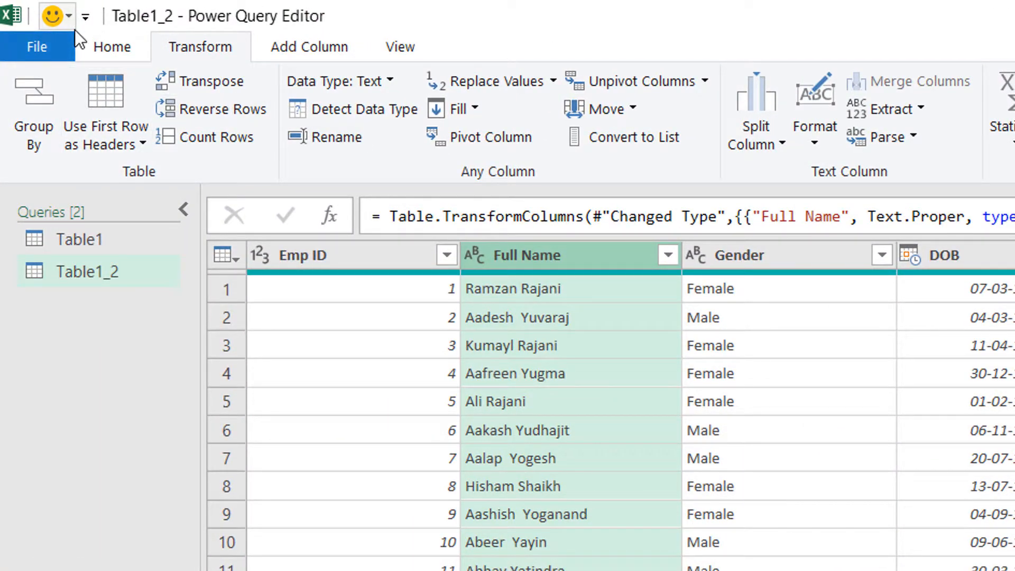
{"action": "mouse_move", "coordinate": [52, 15]}
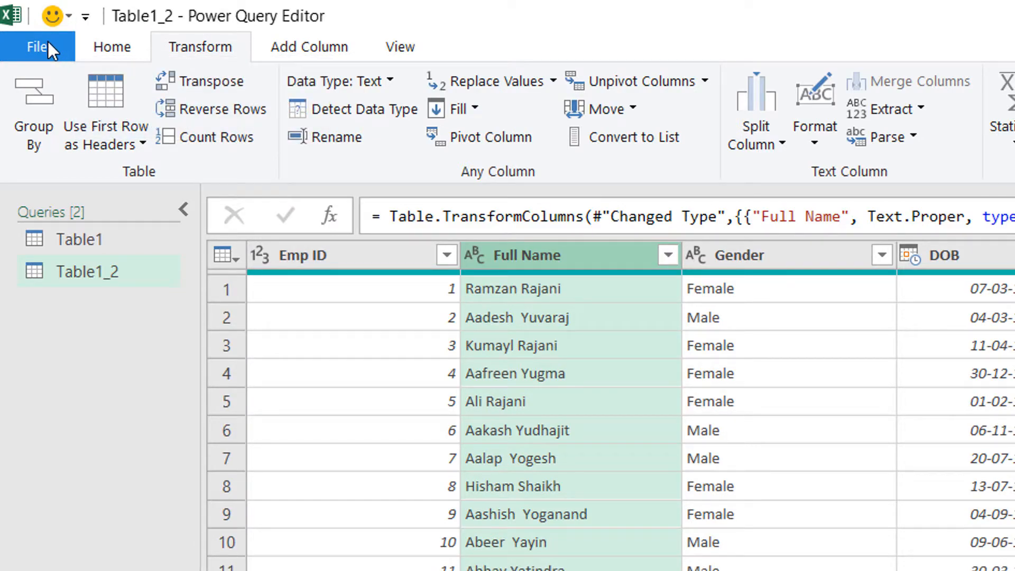
Bring up the File menu's Close & Load options to send Table1_2 back to the workbook.
{"action": "left_click", "coordinate": [36, 46]}
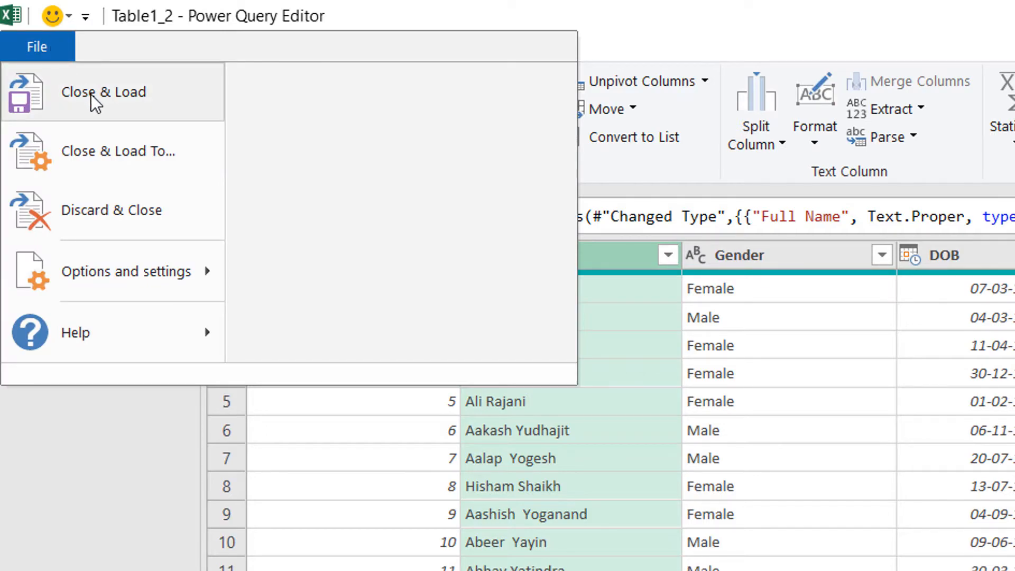
{"action": "mouse_move", "coordinate": [104, 91]}
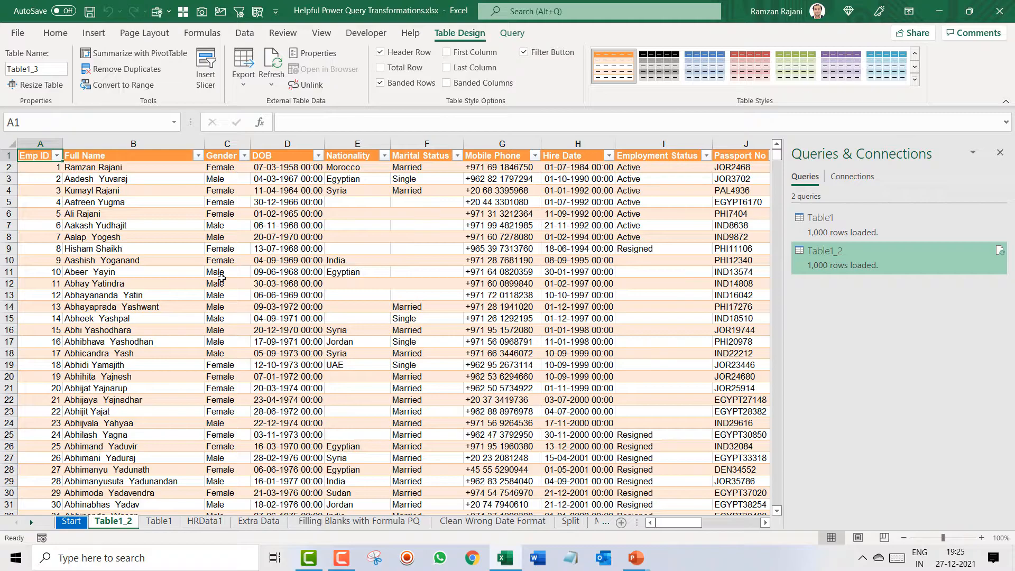
{"action": "left_click", "coordinate": [158, 521]}
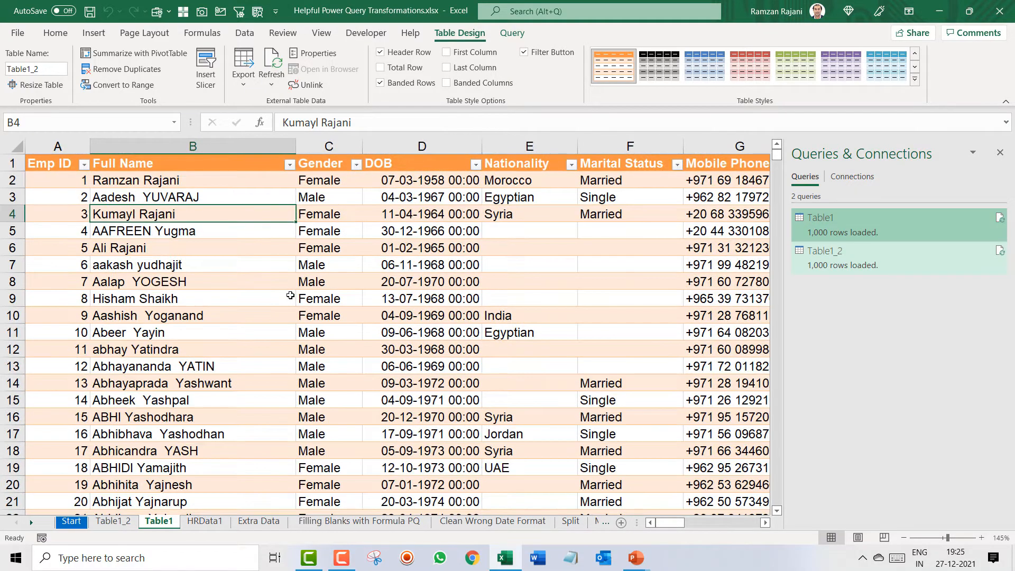
{"action": "mouse_move", "coordinate": [191, 55]}
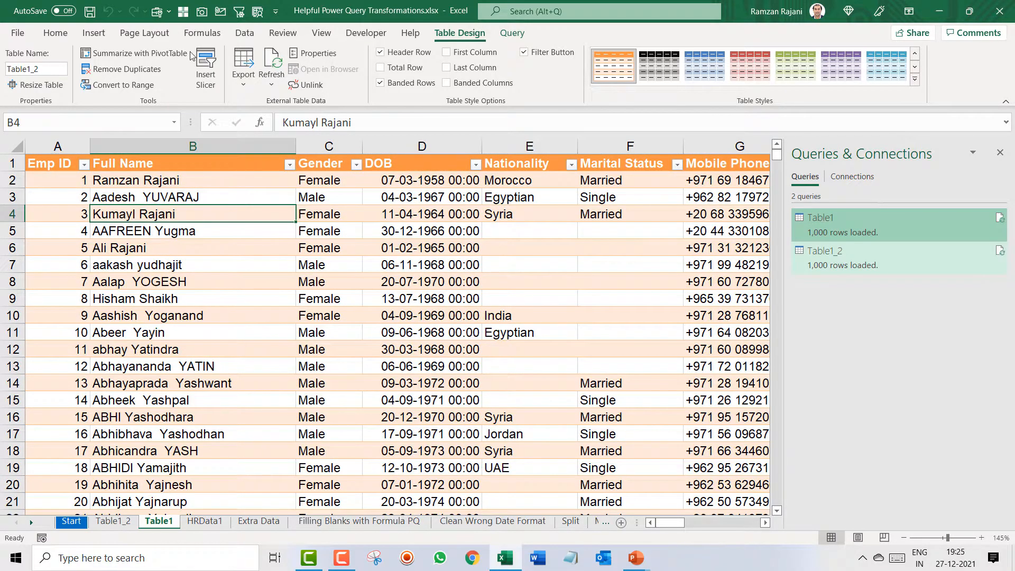
{"action": "left_click", "coordinate": [245, 32]}
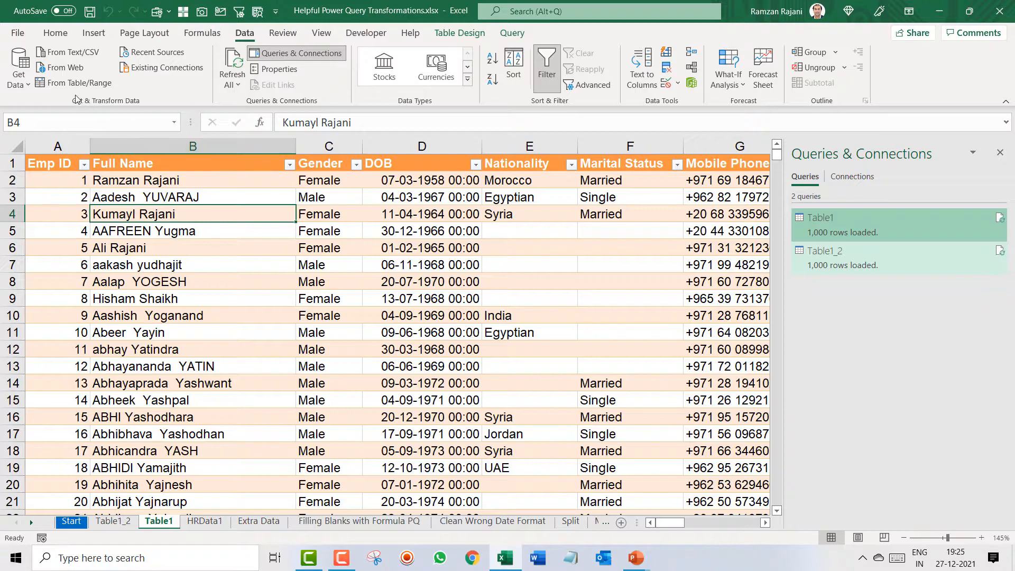
{"action": "mouse_move", "coordinate": [73, 83]}
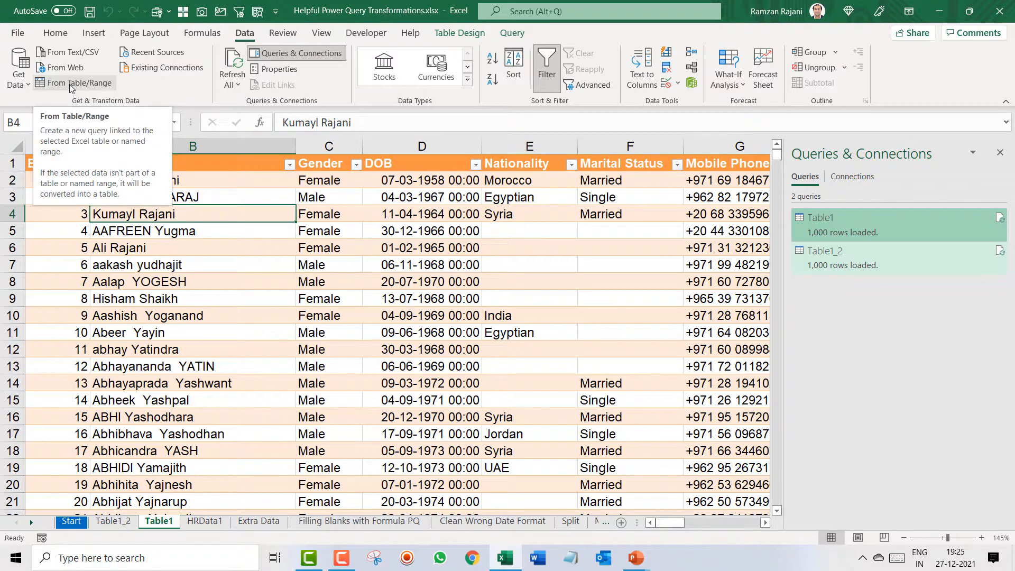
{"action": "mouse_move", "coordinate": [79, 124]}
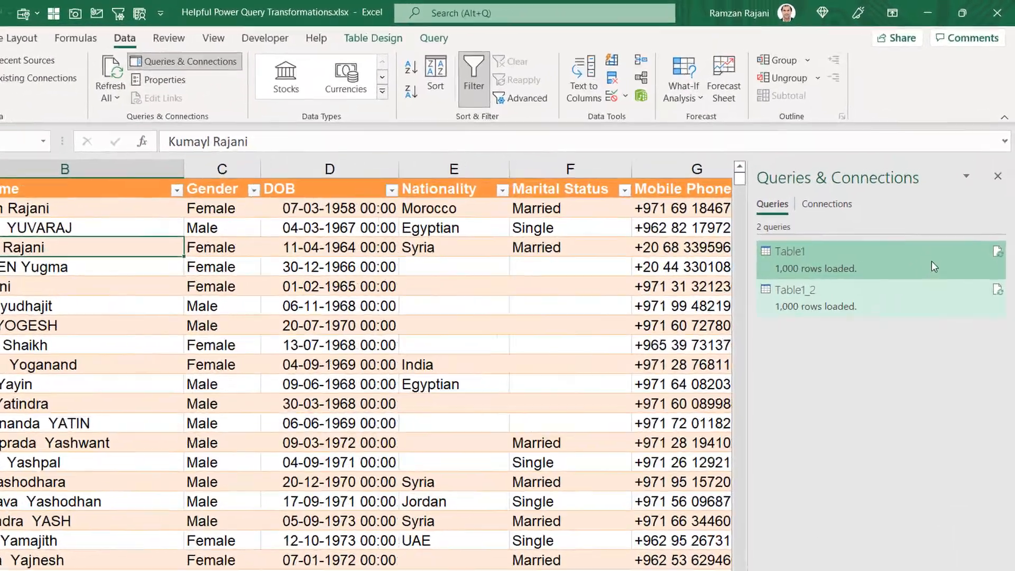
{"action": "left_click", "coordinate": [787, 251]}
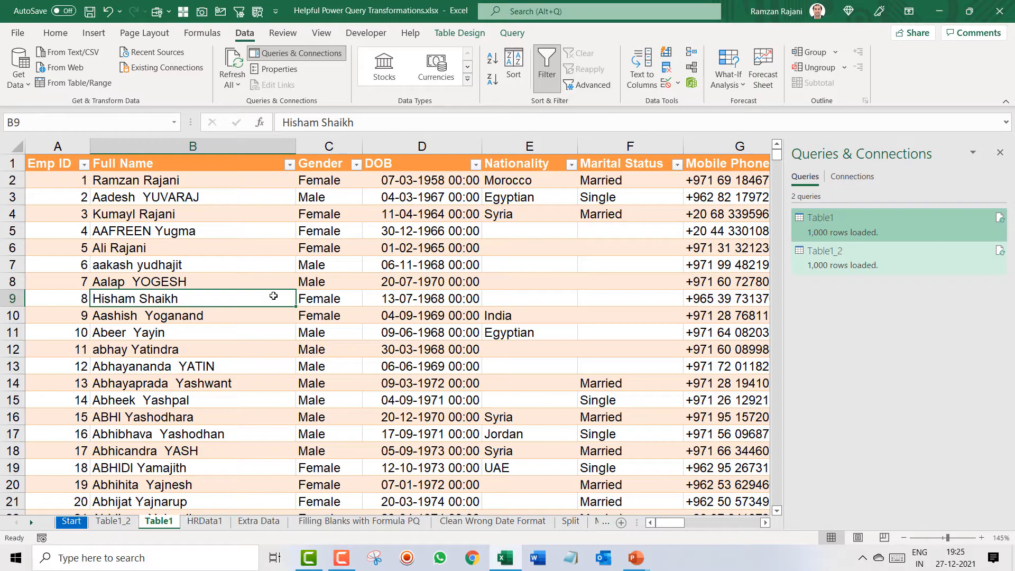
{"action": "left_click", "coordinate": [113, 521]}
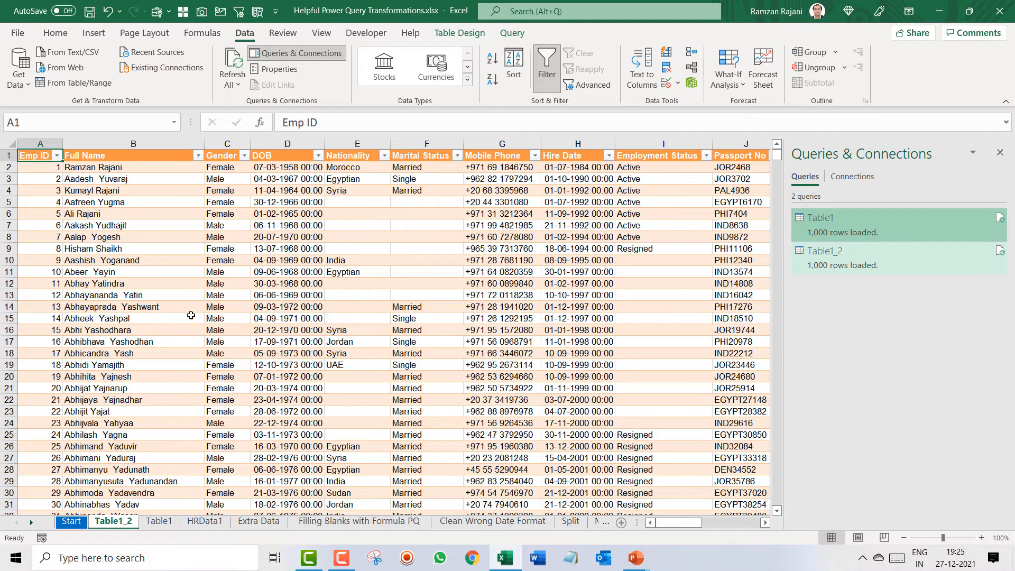